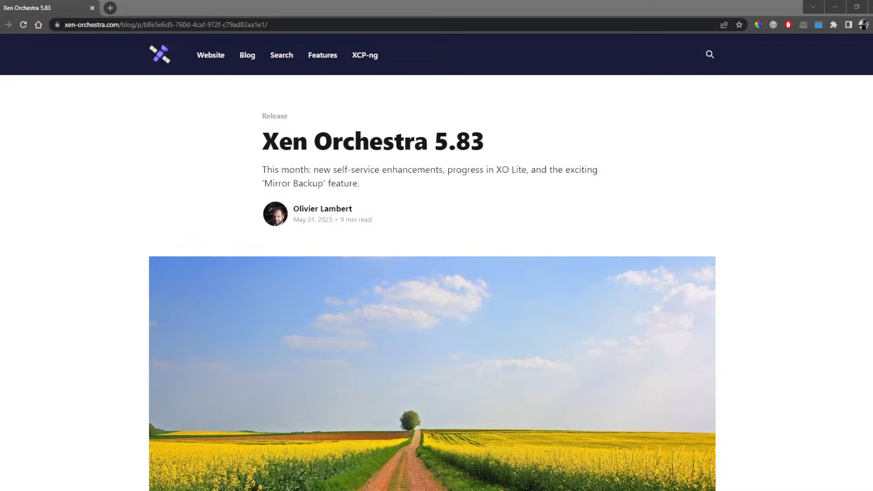
Scroll past the 5.83 intro and Backup nomenclature chart to the Mirror backup heading.
scroll(down, 3)
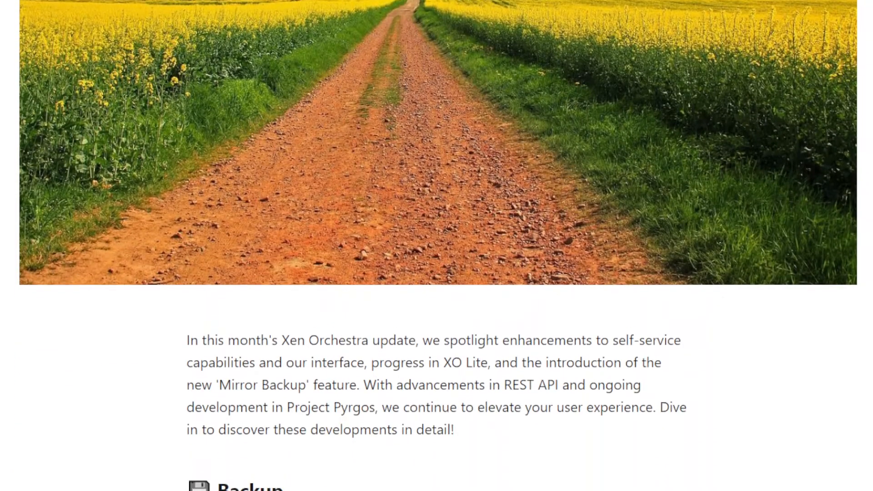
scroll(down, 3)
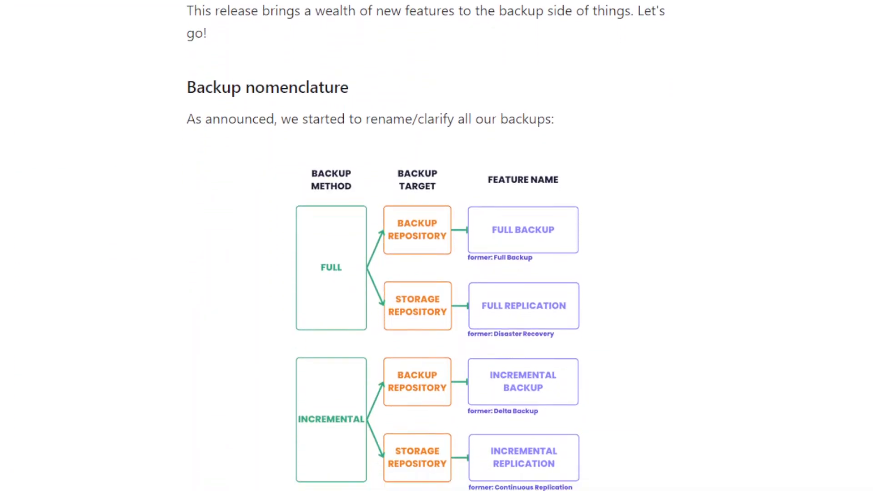
scroll(down, 3)
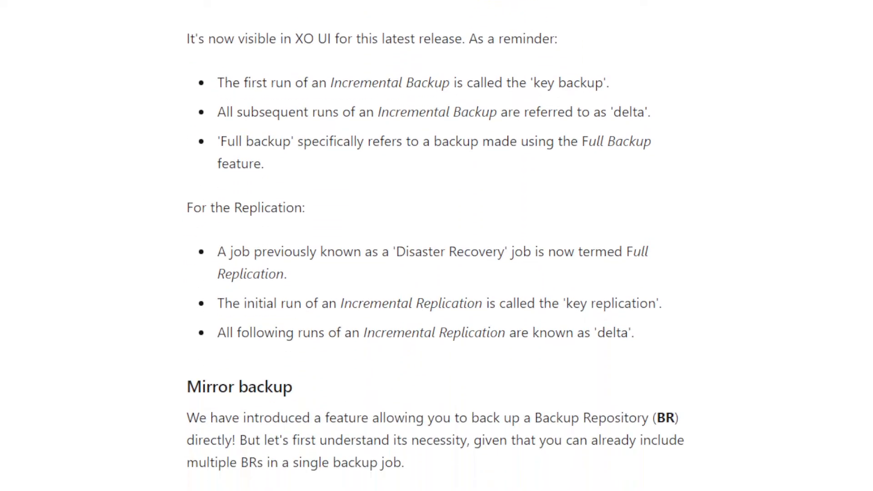
Scroll to the Backup repository callout and the Multi BR job text.
scroll(down, 3)
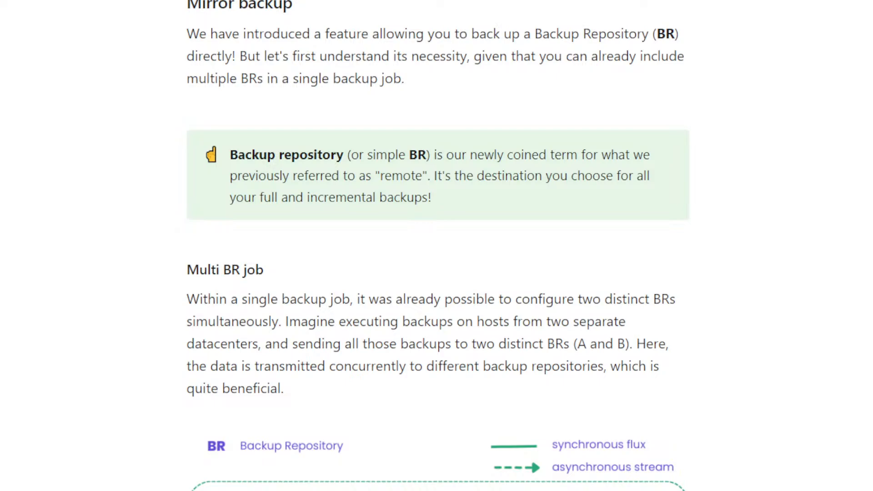
Scroll past the Multi BR backup job diagram to the Introducing Mirror backup subsection.
scroll(down, 3)
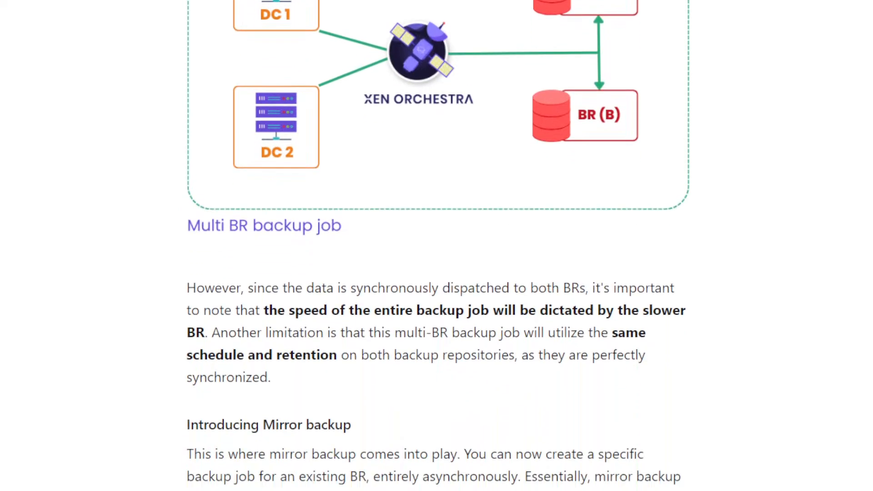
Scroll to the mirror backup usage instructions, job form screenshot and Planned improvements heading.
scroll(down, 3)
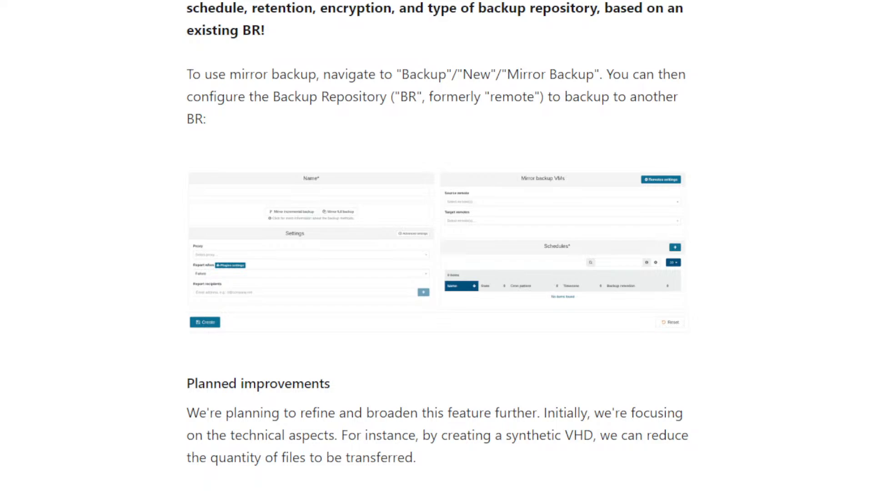
Scroll past the Planned improvements and health-check callout to the Self service Tag selector.
scroll(down, 3)
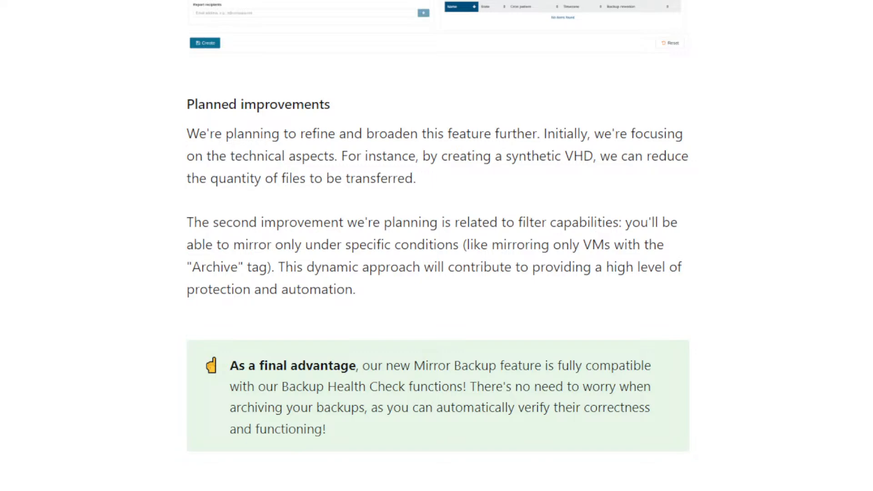
scroll(down, 3)
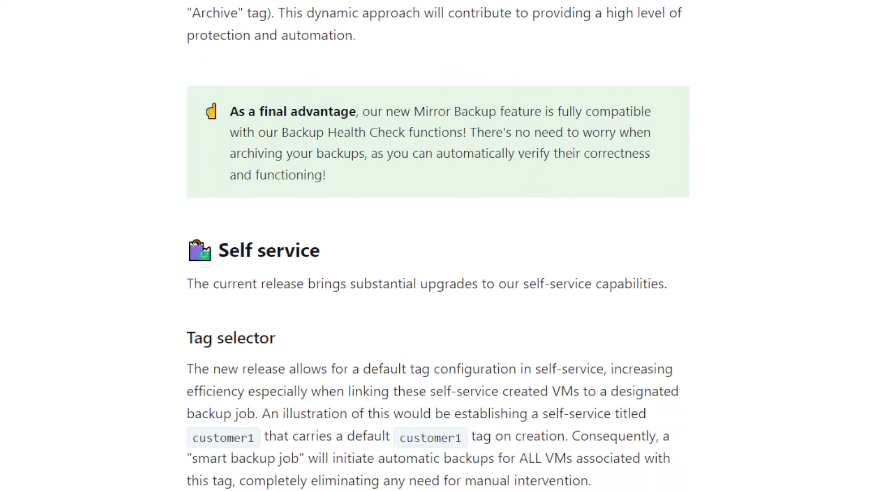
Scroll past the Default tags screenshot to the 'Default sharing of newly created VMs' heading.
scroll(down, 3)
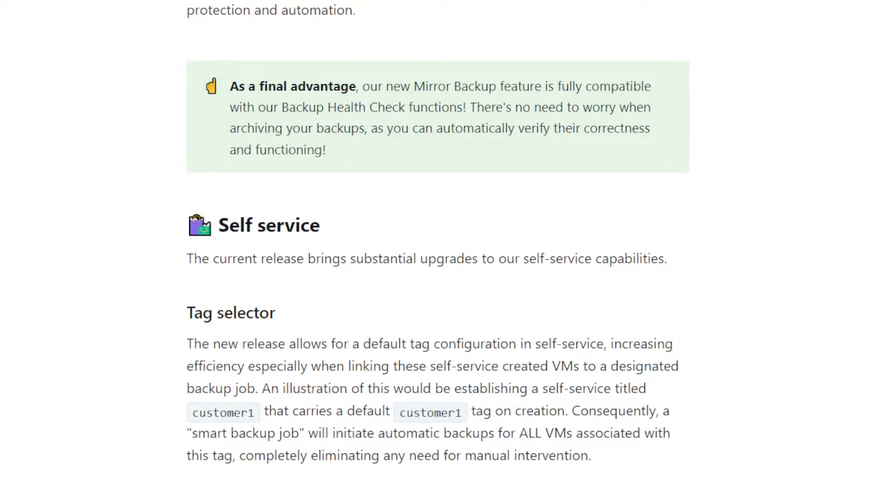
scroll(down, 3)
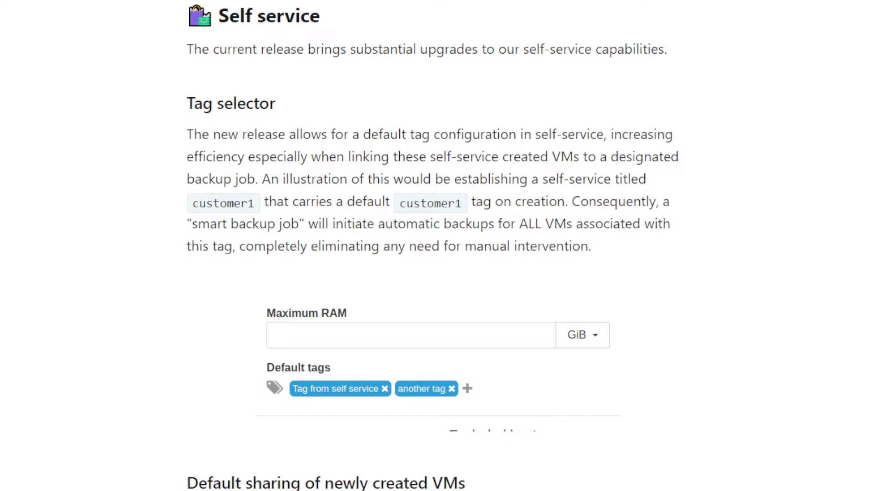
scroll(down, 3)
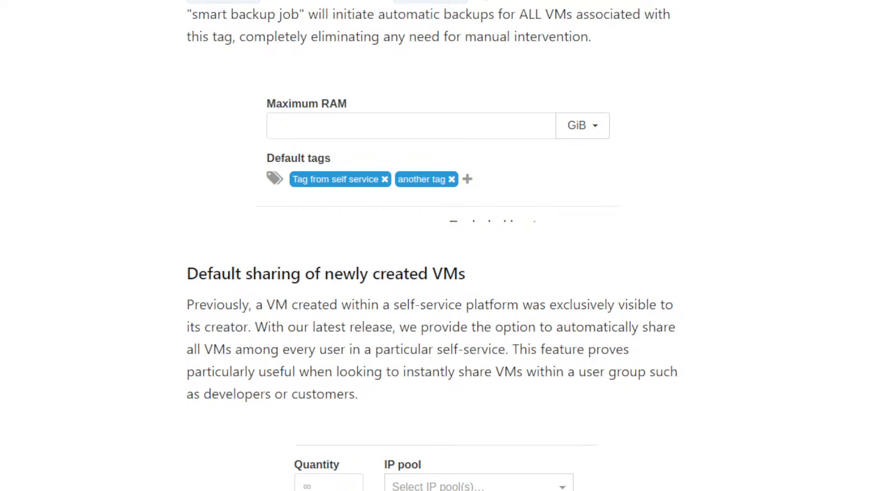
Scroll past the 'Share VMs by default' screenshot until the REST API heading appears.
scroll(down, 3)
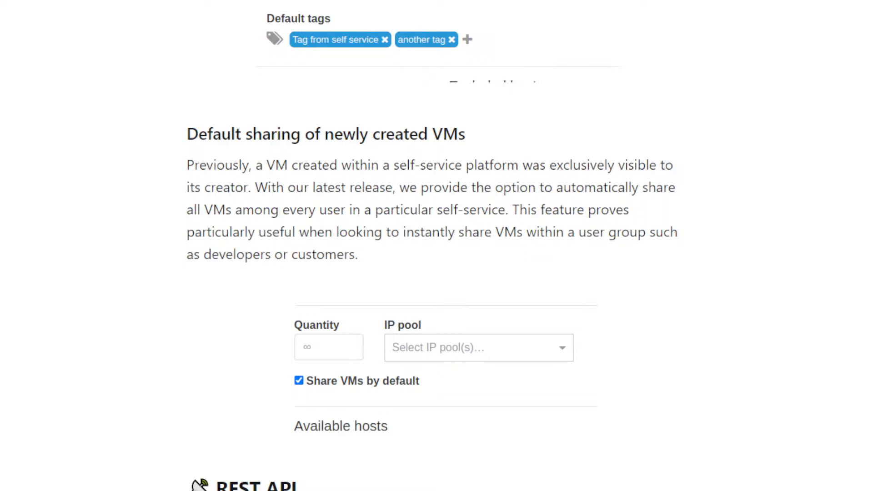
scroll(down, 3)
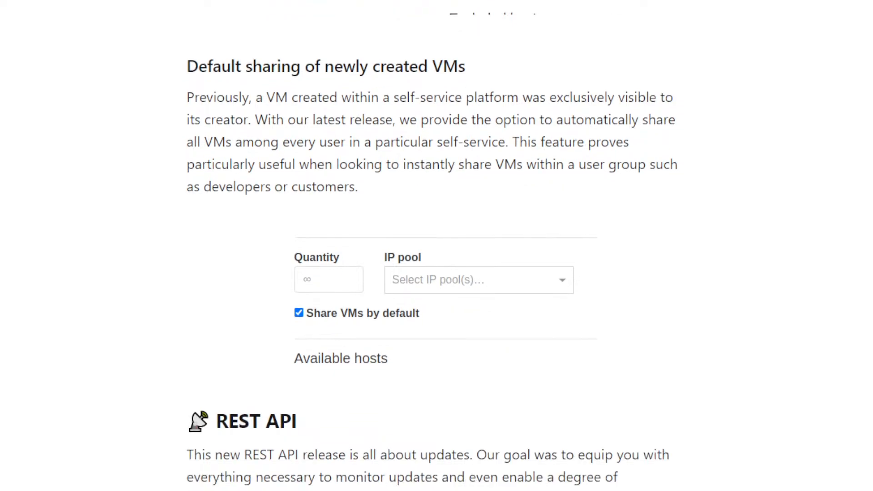
Scroll through the missing_patches curl example and its full JSON updates array to Rolling Pool Updates.
scroll(down, 3)
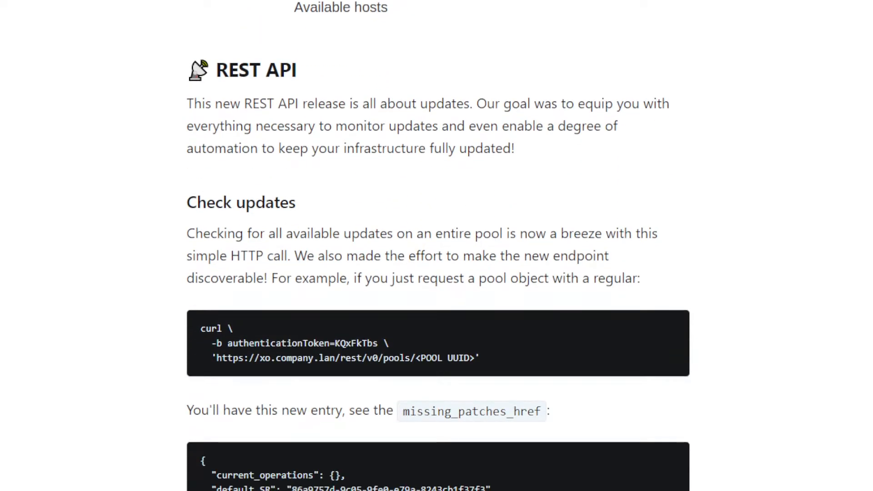
scroll(down, 3)
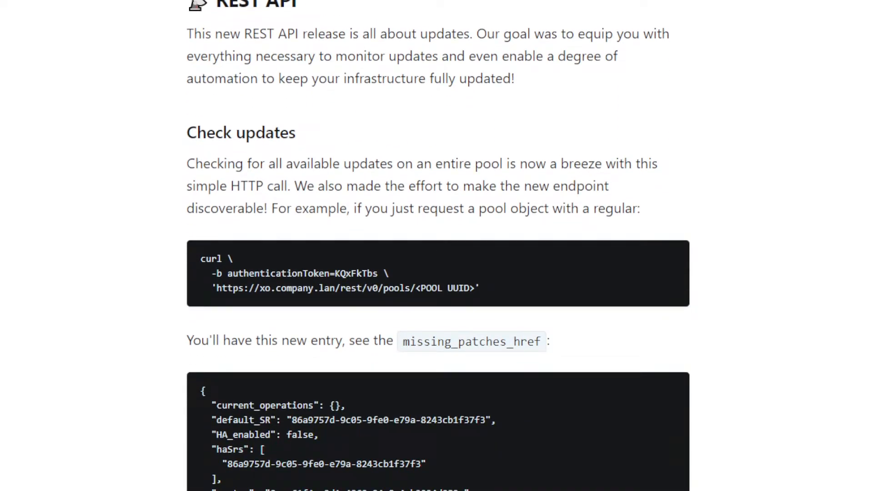
scroll(down, 3)
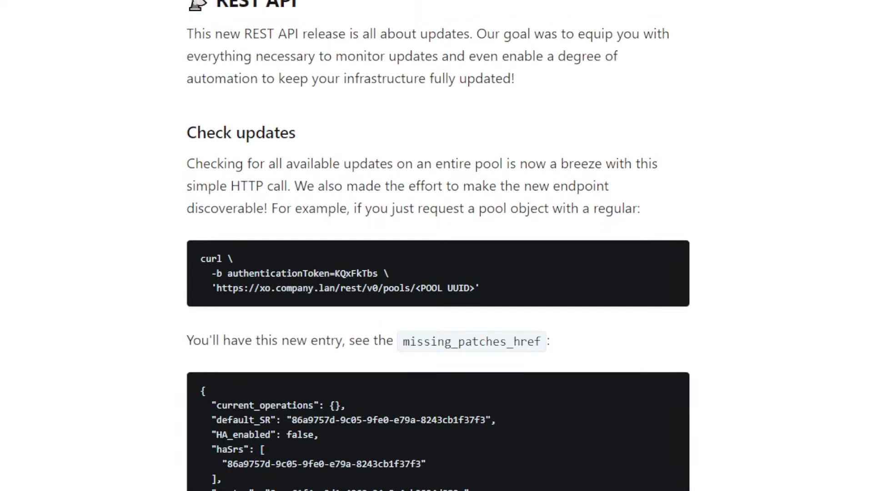
scroll(down, 3)
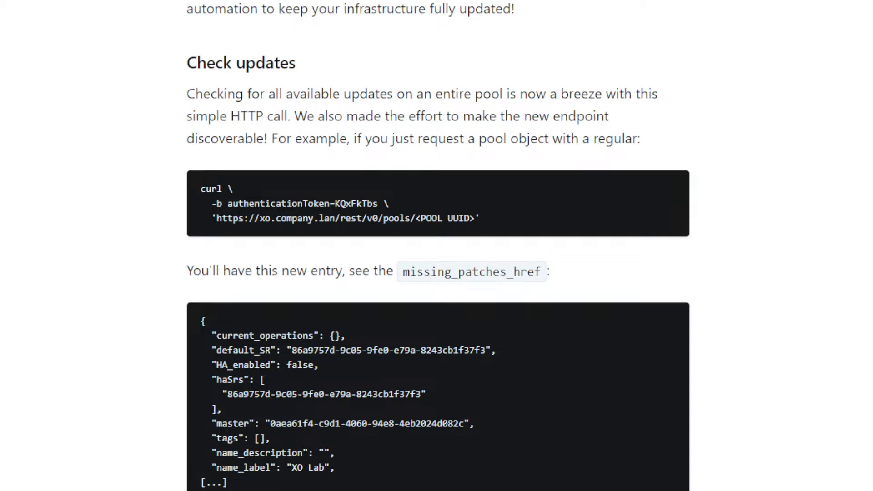
scroll(down, 3)
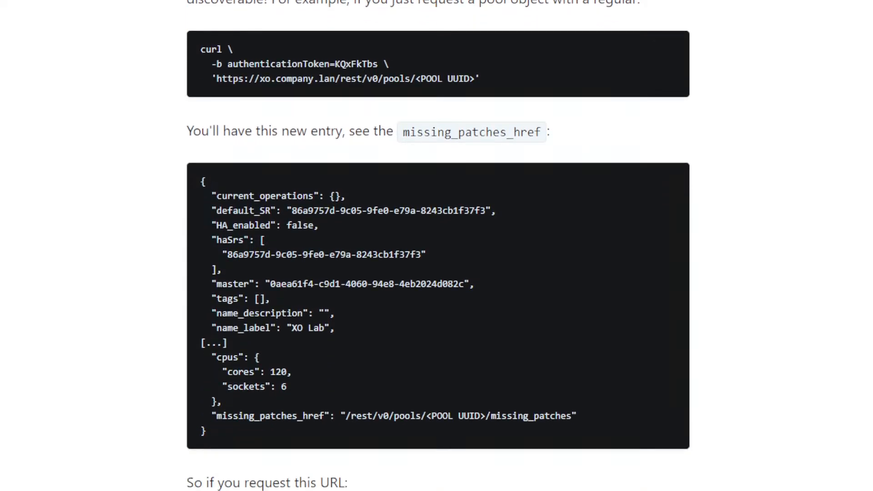
scroll(down, 3)
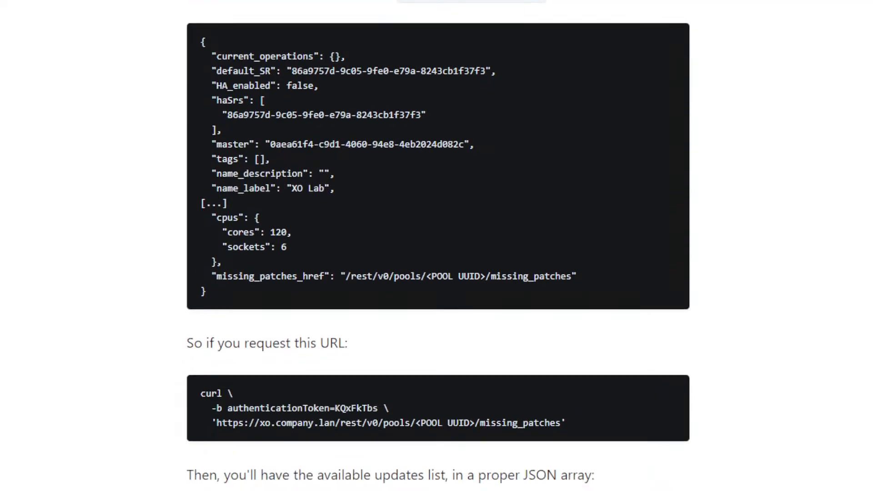
scroll(down, 3)
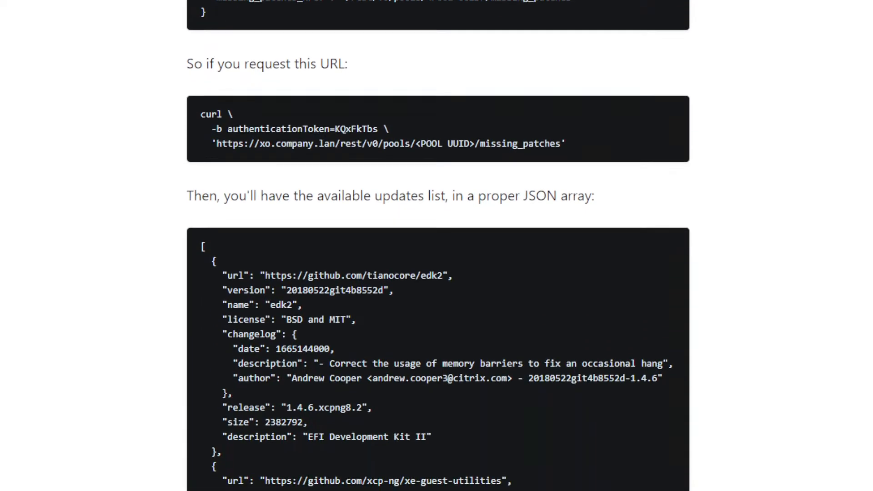
scroll(down, 3)
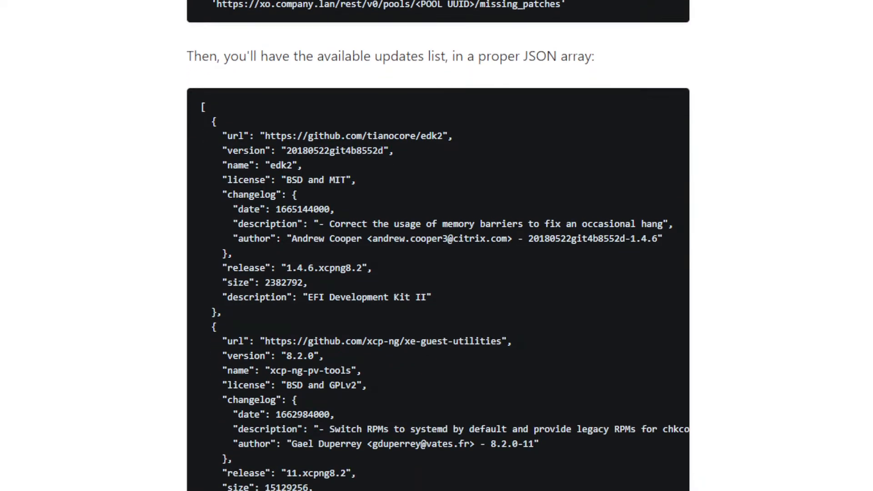
scroll(down, 3)
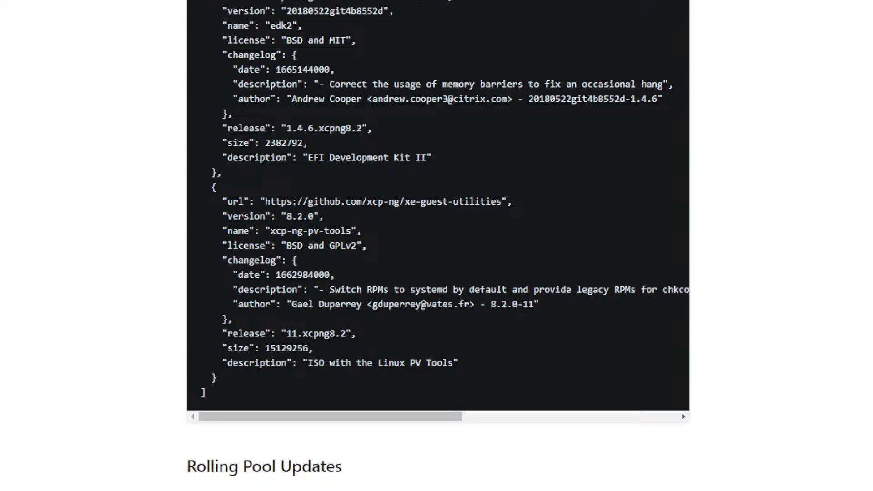
Scroll to the Rolling Pool Updates curl POST example and its scheduled CRON job suggestion.
scroll(down, 3)
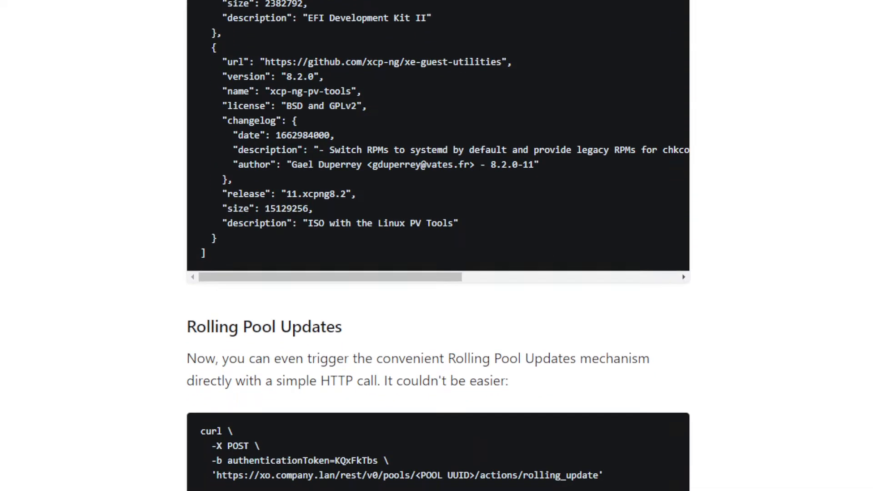
scroll(down, 3)
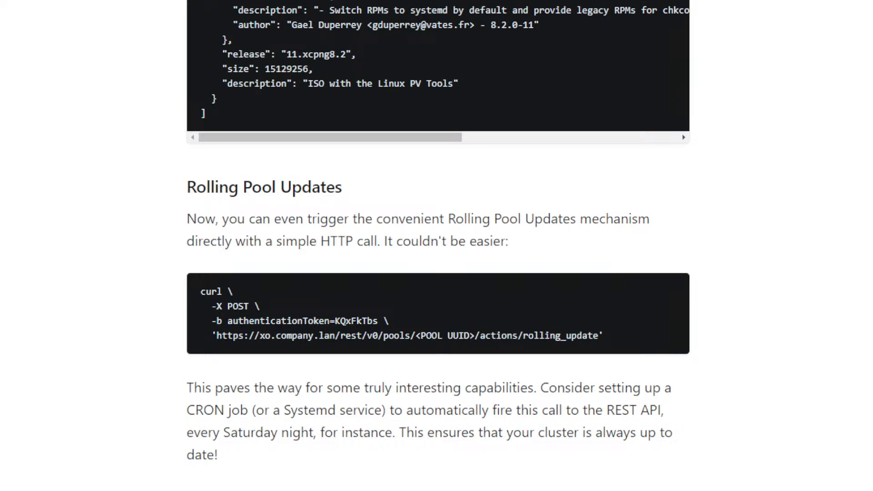
Scroll past the Kubernetes cluster creation form to the XO Lite section and Atomic Design article.
scroll(down, 3)
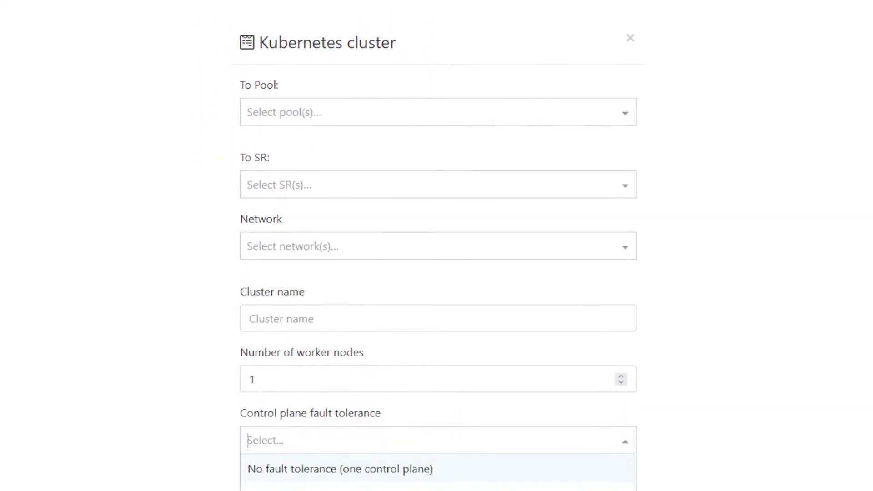
scroll(down, 3)
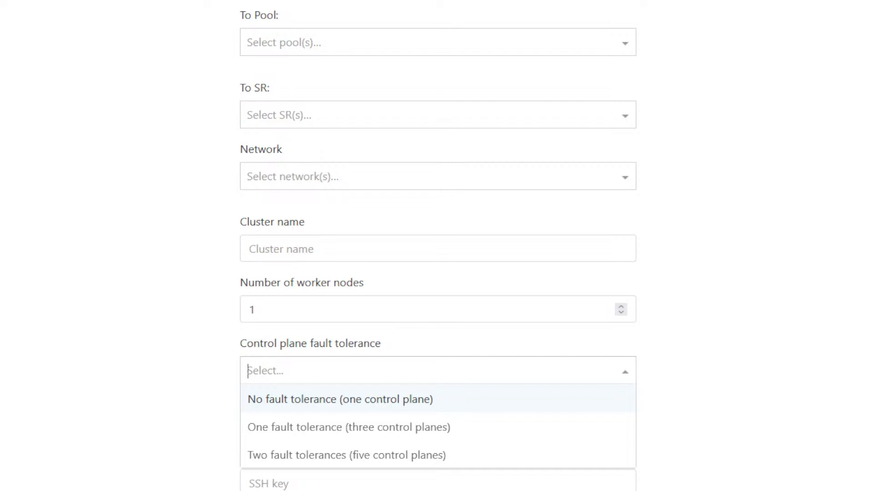
scroll(down, 3)
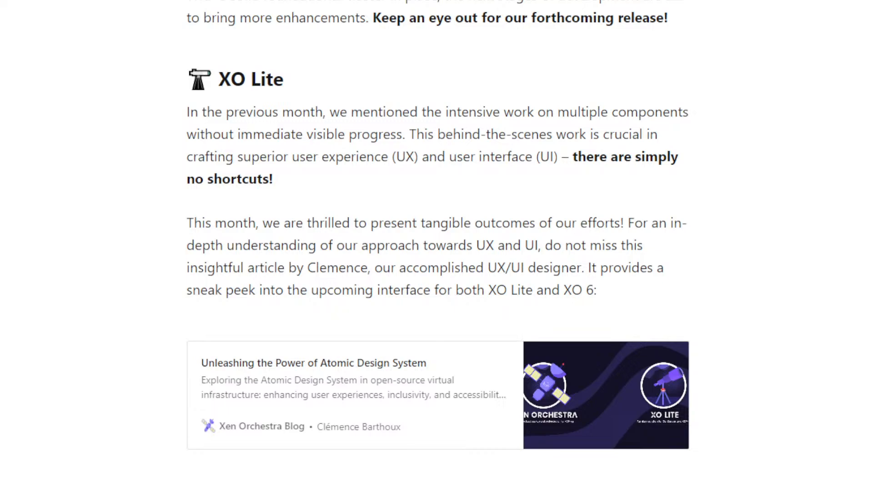
Scroll down to the Better consoles heading and its full Alpine Linux console screenshot with login prompt.
scroll(down, 3)
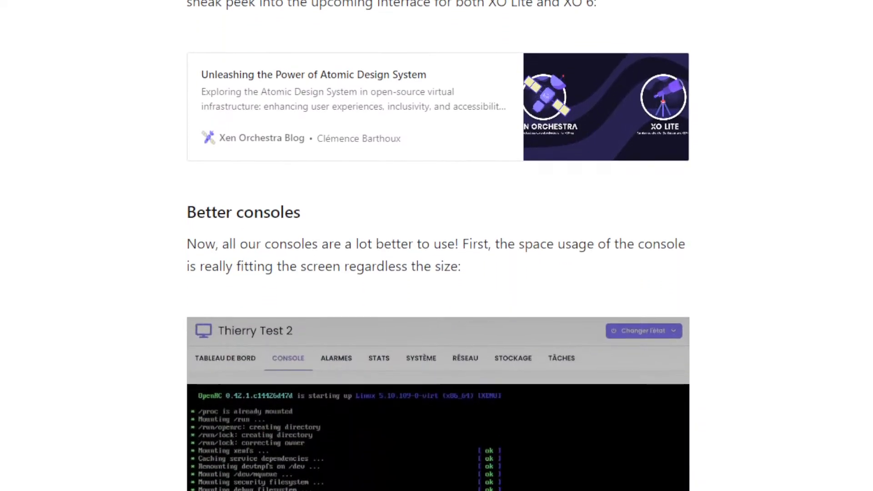
scroll(down, 3)
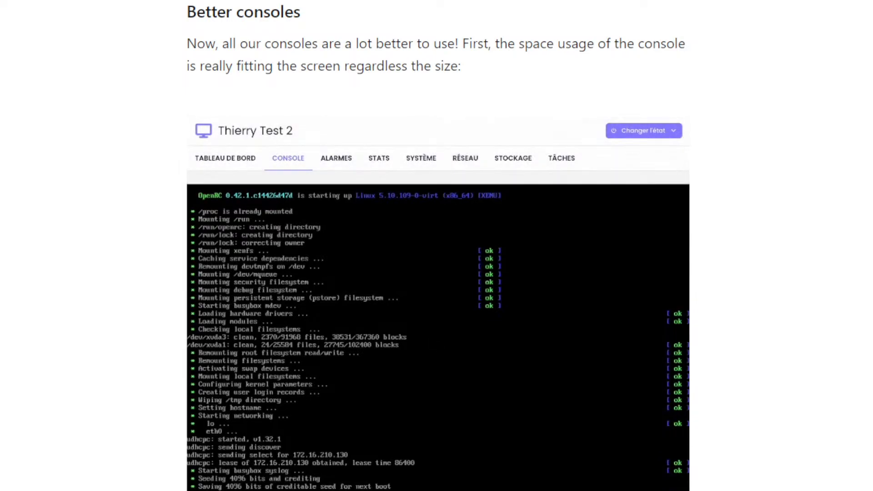
scroll(down, 3)
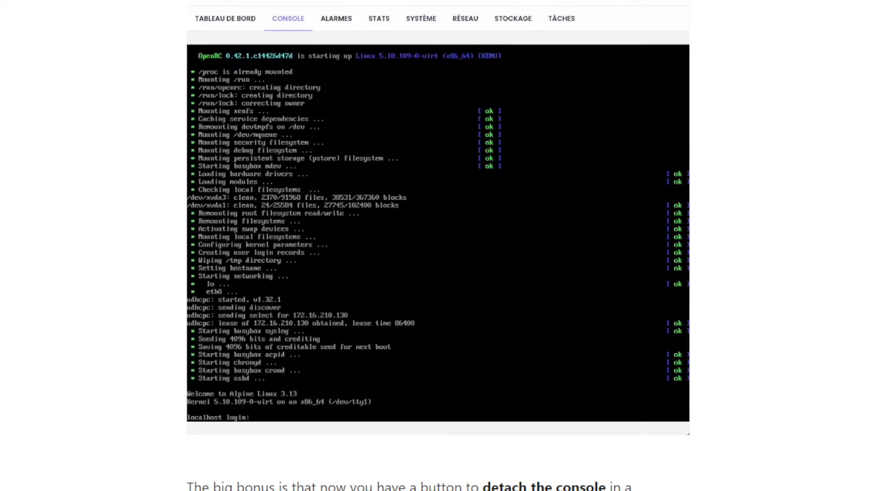
Scroll past Other improvements and the VM copy demo to the XO 6 Dashboard preview image.
scroll(down, 3)
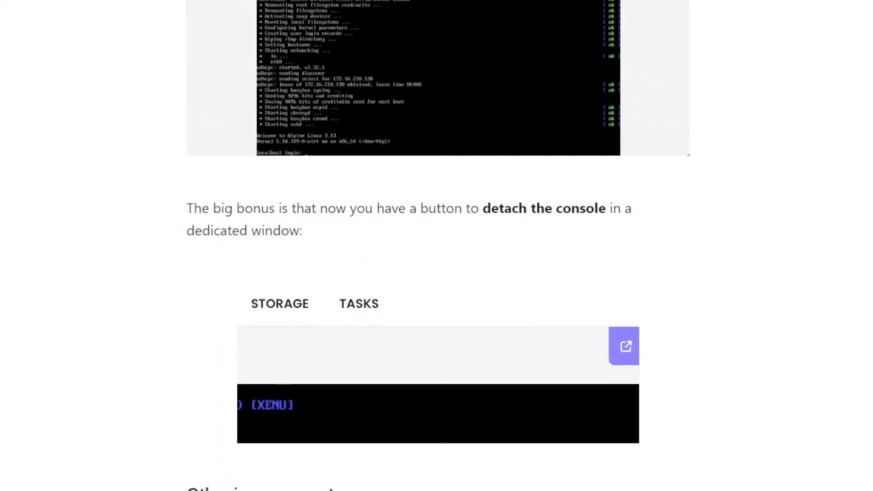
mouse_move(628, 359)
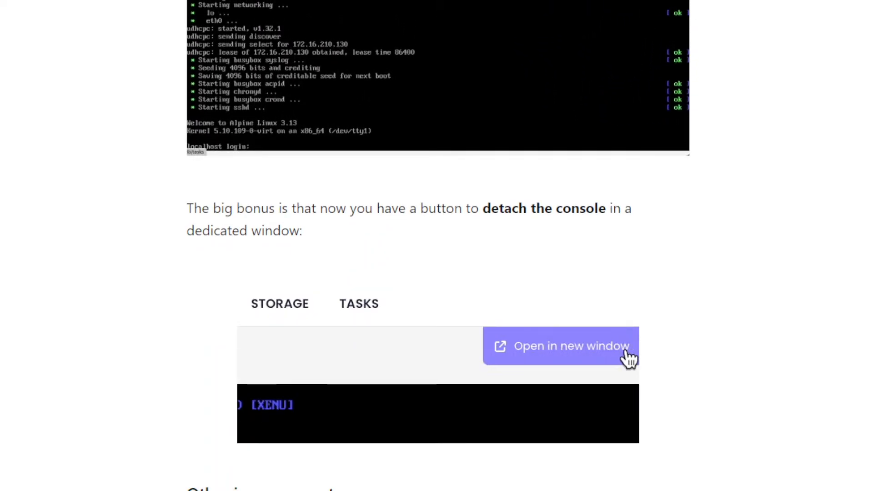
scroll(down, 3)
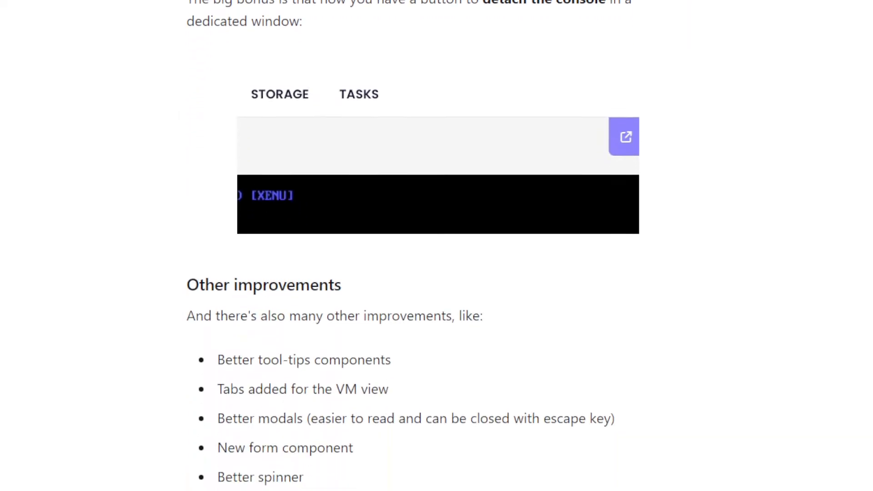
scroll(down, 3)
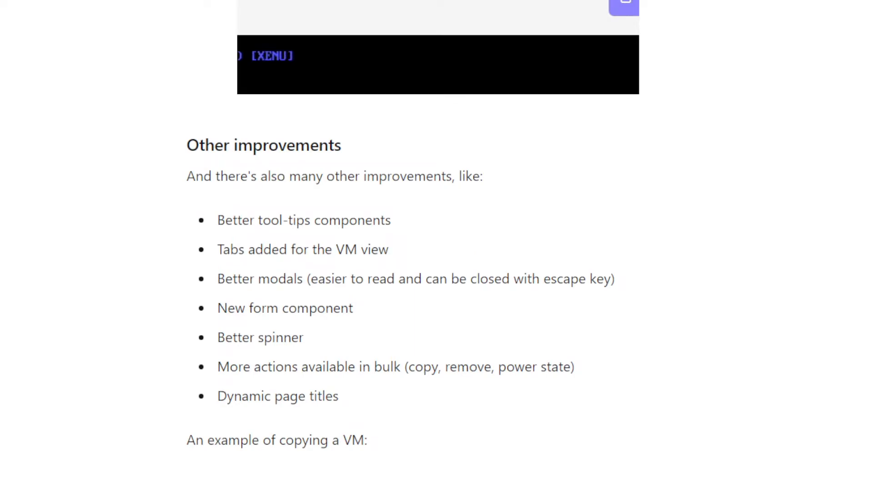
mouse_move(625, 8)
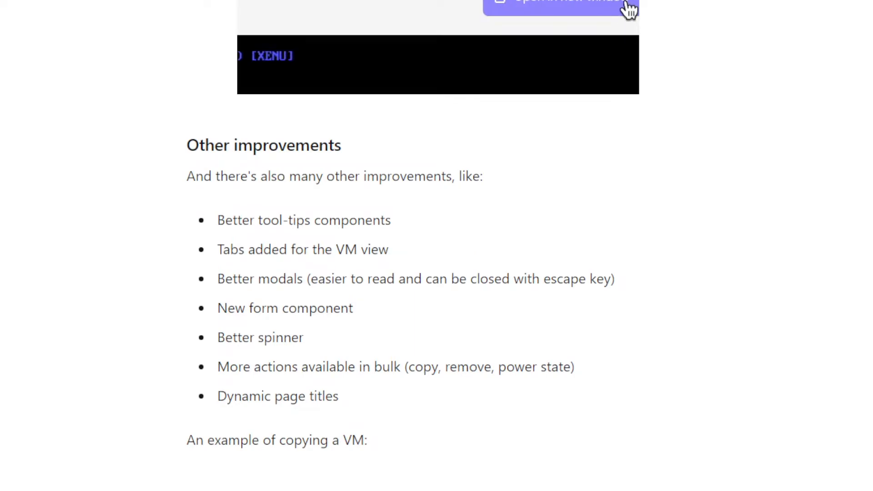
scroll(down, 3)
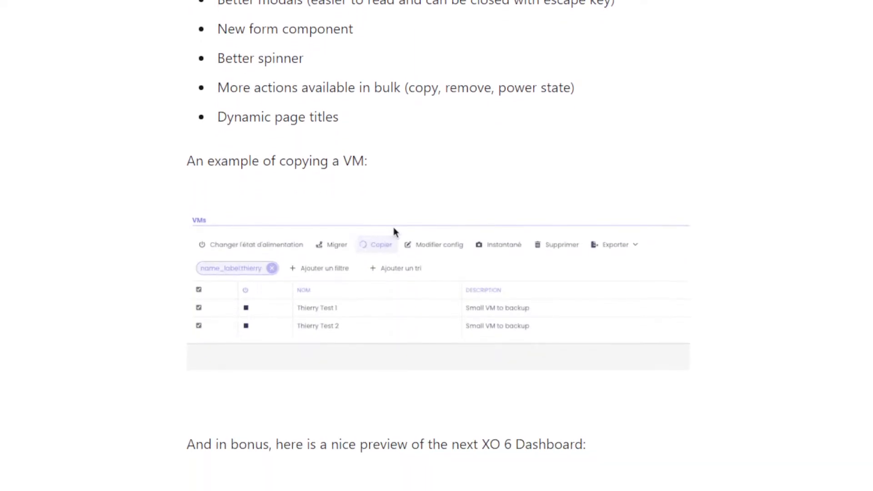
click(377, 245)
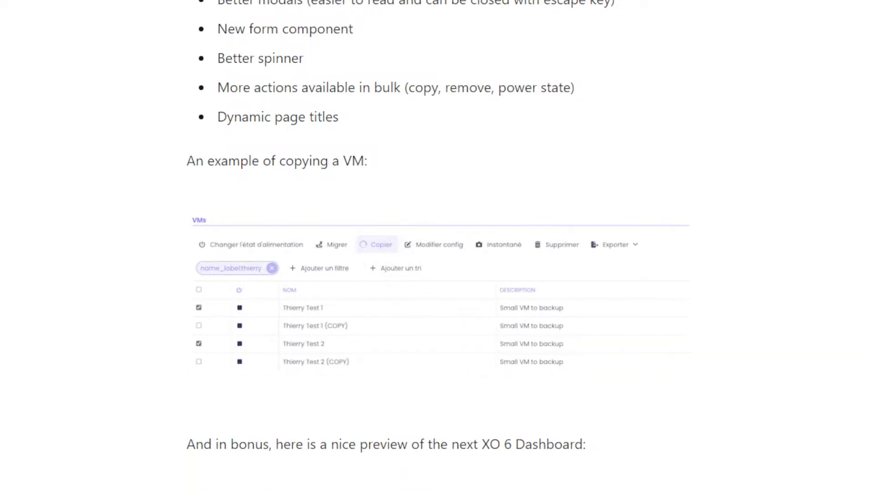
scroll(down, 3)
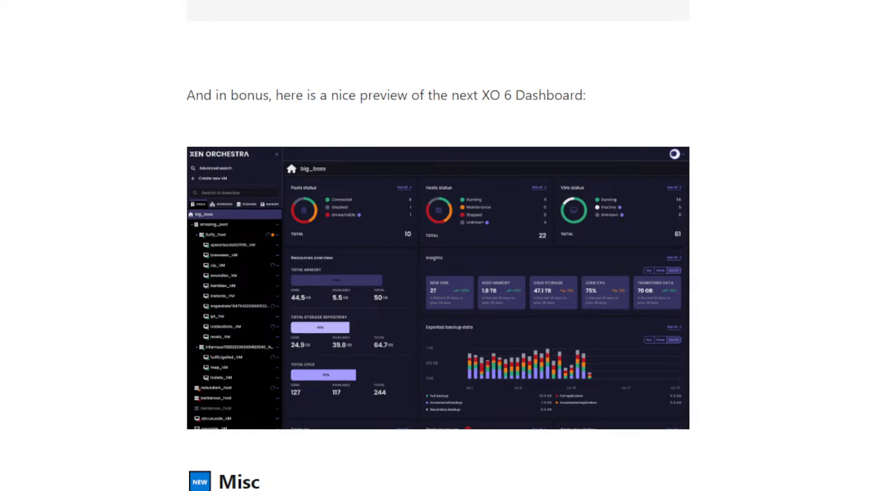
Scroll through the Misc section's XO Tasks in UI part and screenshot to the Oracle VM OVA import heading.
scroll(down, 3)
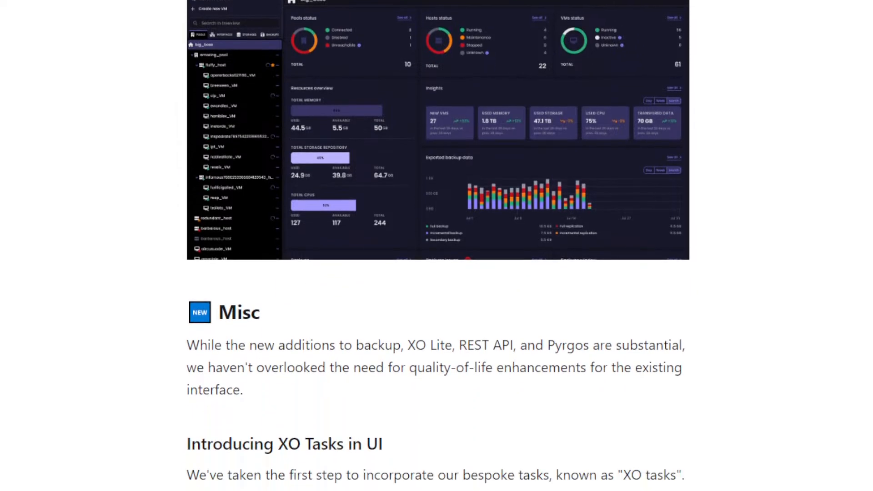
scroll(down, 3)
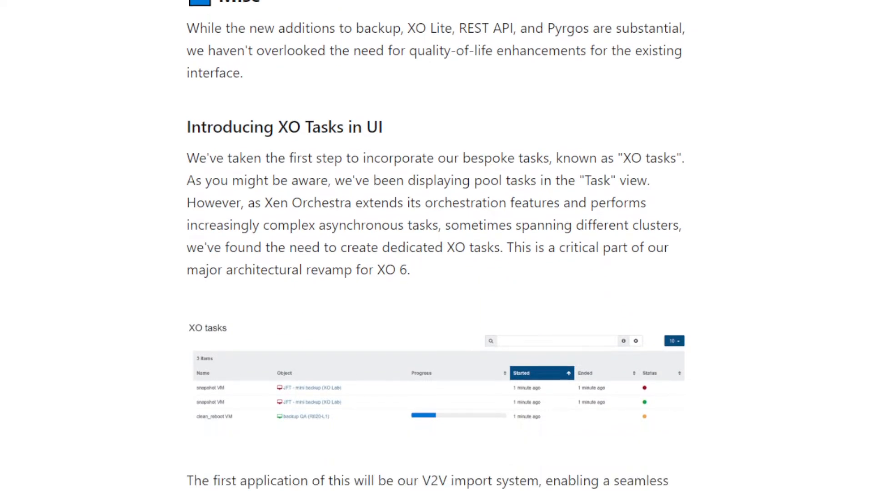
scroll(down, 3)
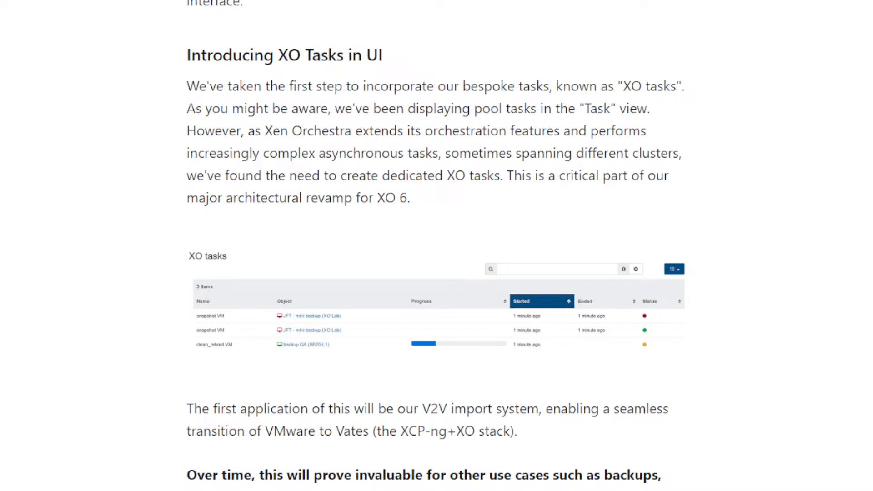
scroll(down, 3)
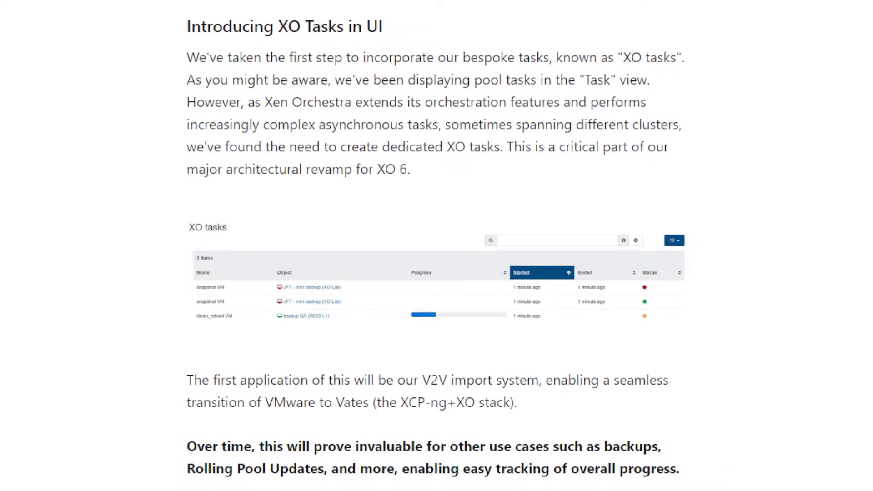
scroll(down, 3)
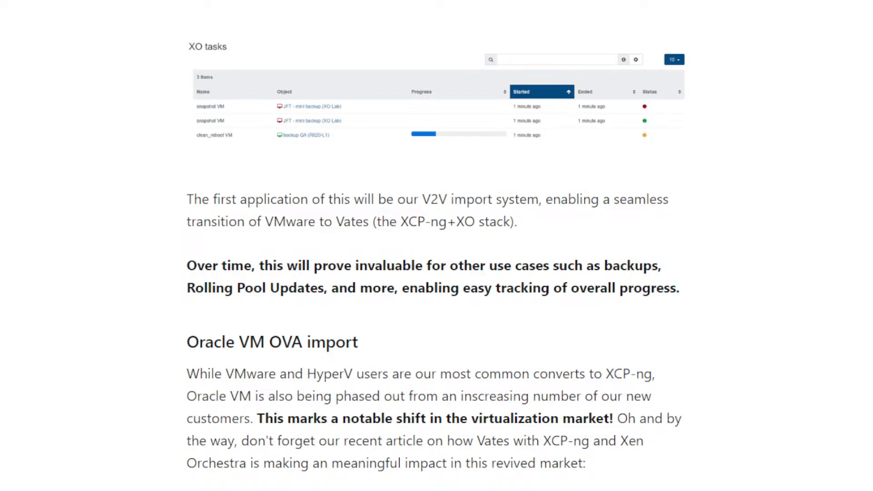
Scroll to show the Gartner recognition article card and the OVA size discrepancy explanation.
scroll(down, 3)
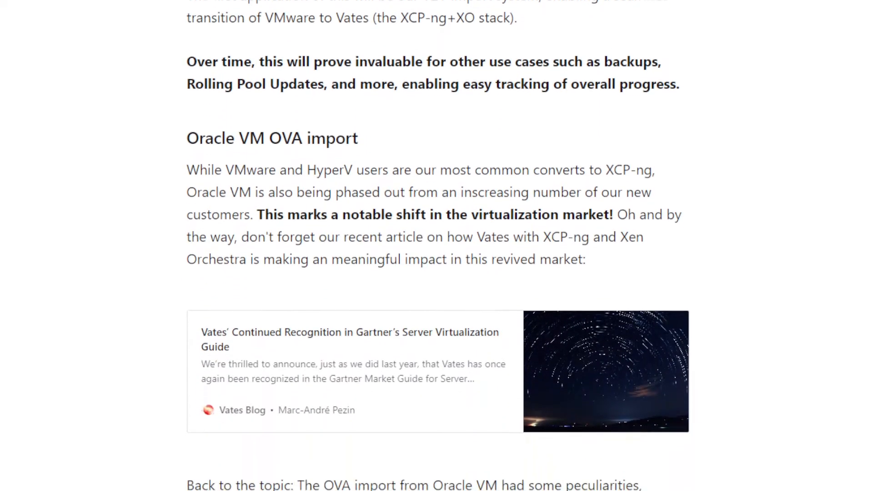
scroll(down, 3)
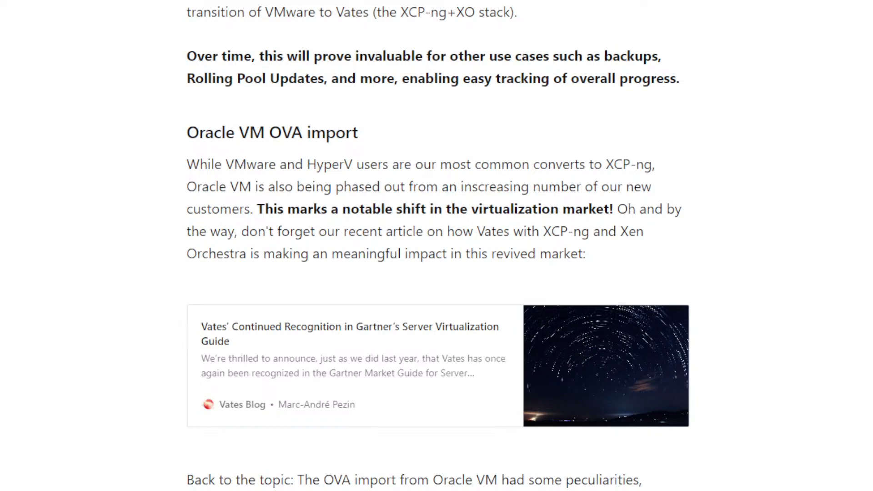
scroll(down, 3)
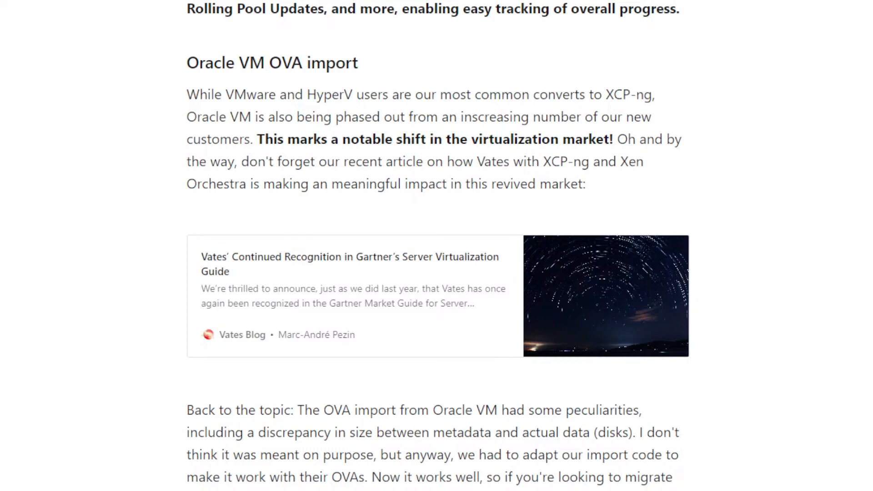
Scroll through Plugin Filter by Name and Editable Proxy Address to the Warning on hosts lacking HVM heading.
scroll(down, 3)
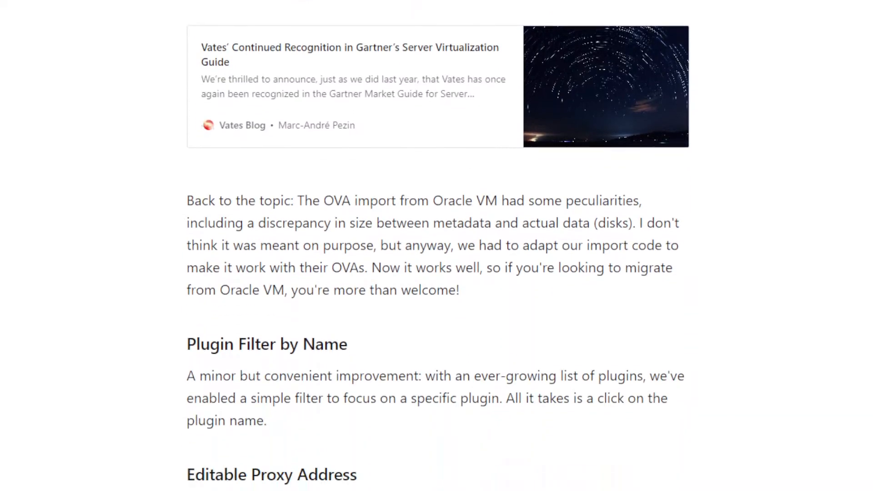
scroll(down, 3)
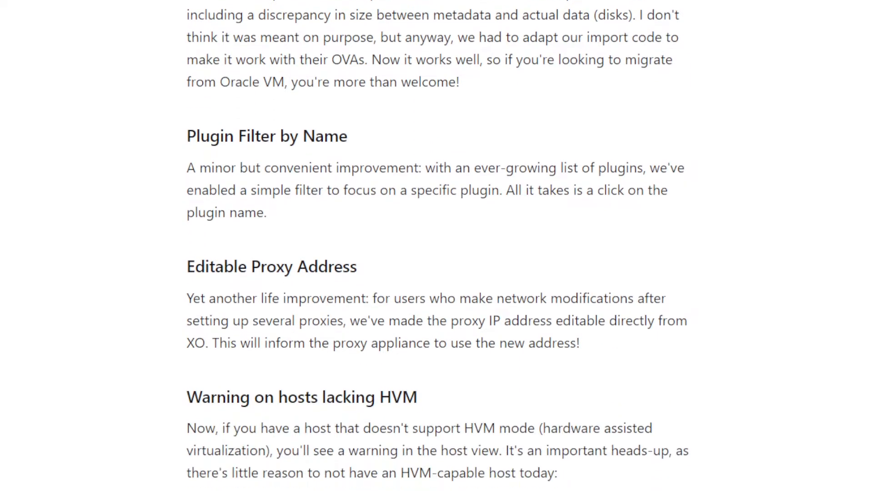
scroll(down, 3)
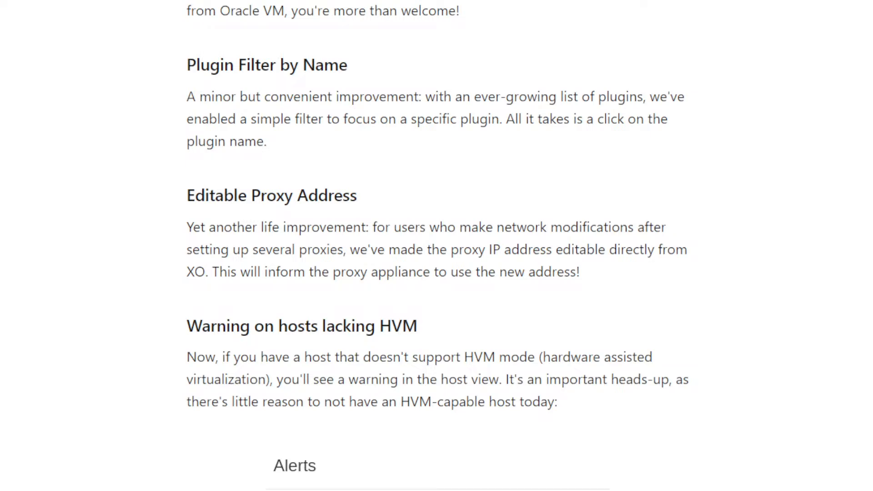
scroll(down, 3)
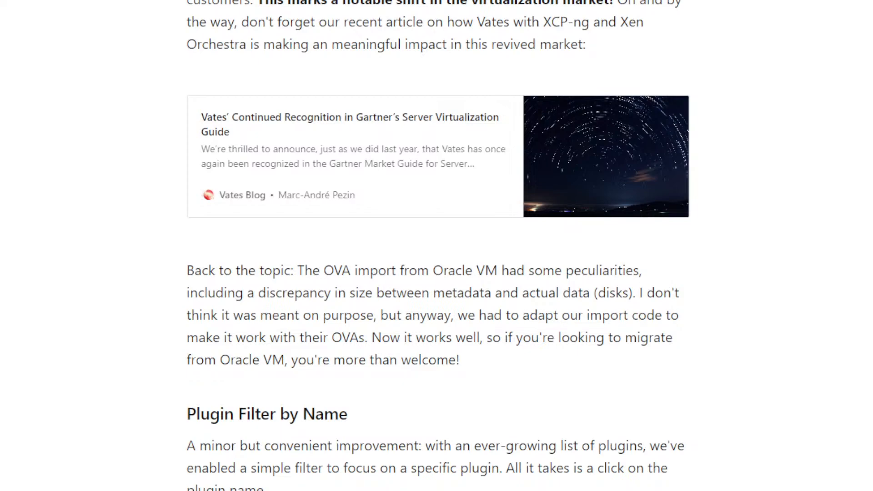
mouse_move(605, 156)
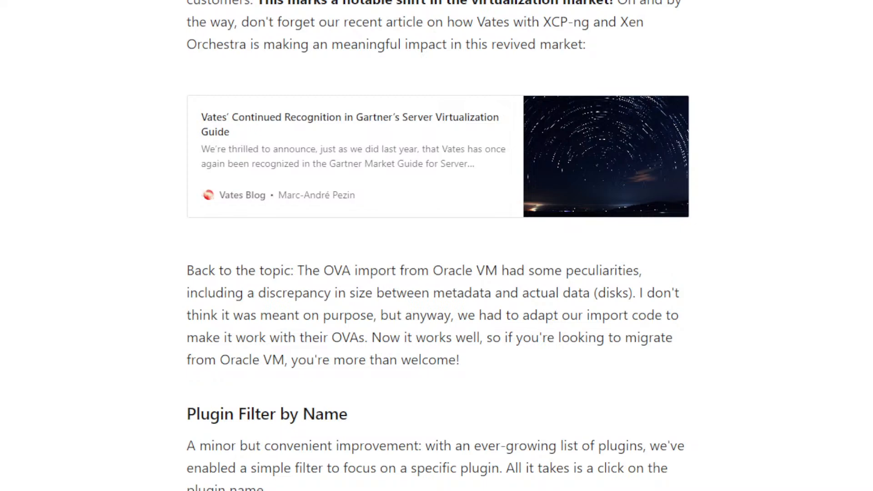
scroll(down, 3)
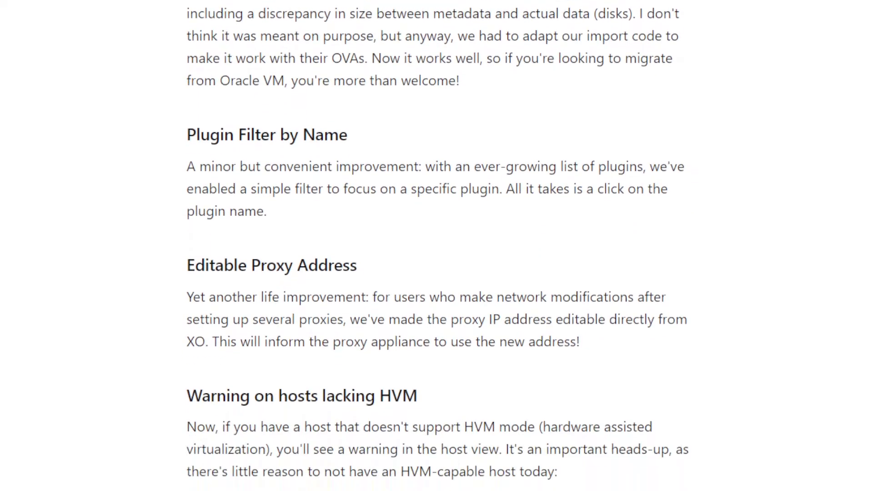